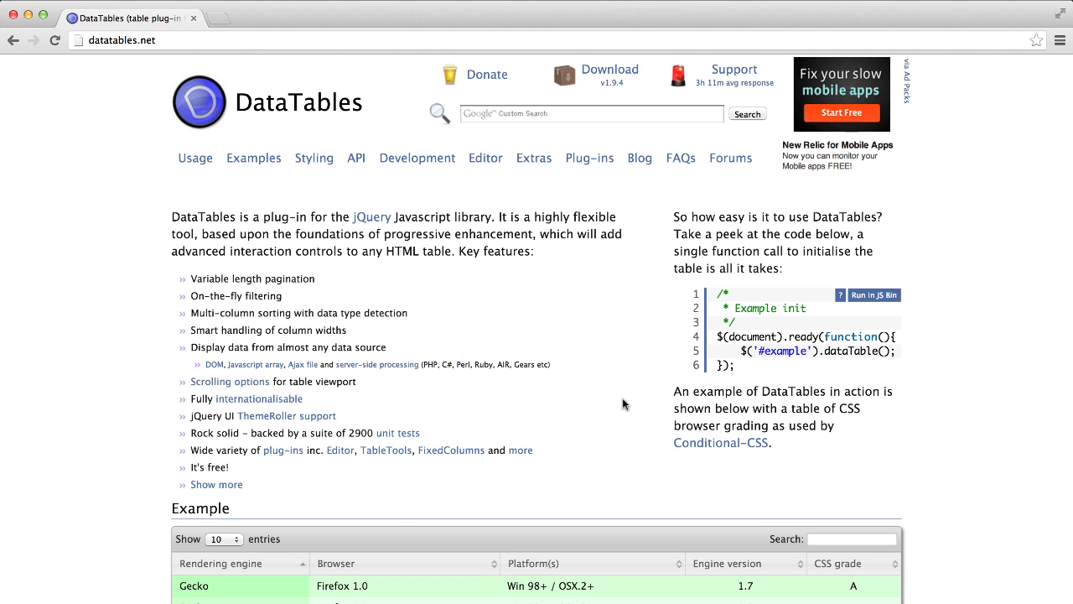
# Step: Sort the DataTables example table by Browser and jump to page 3 of its entries
pyautogui.scroll(-3)
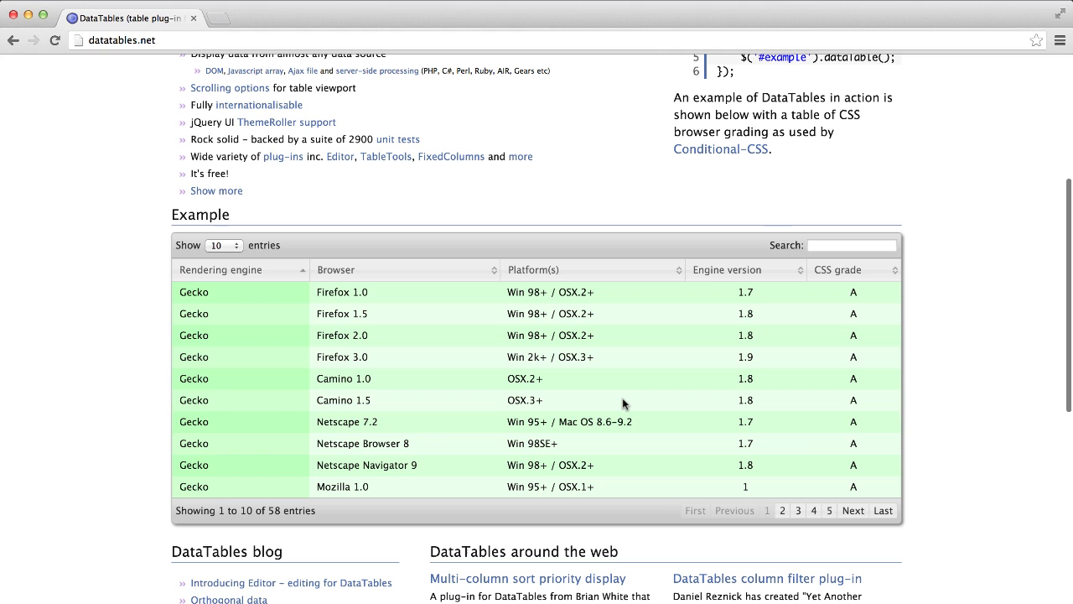
pyautogui.moveTo(533, 270)
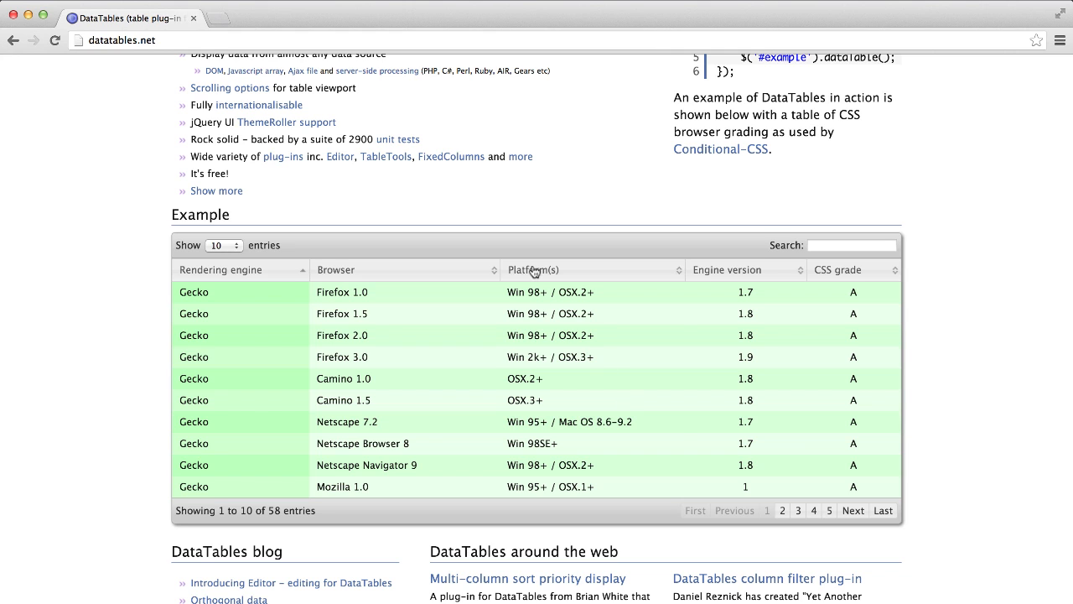
pyautogui.click(406, 269)
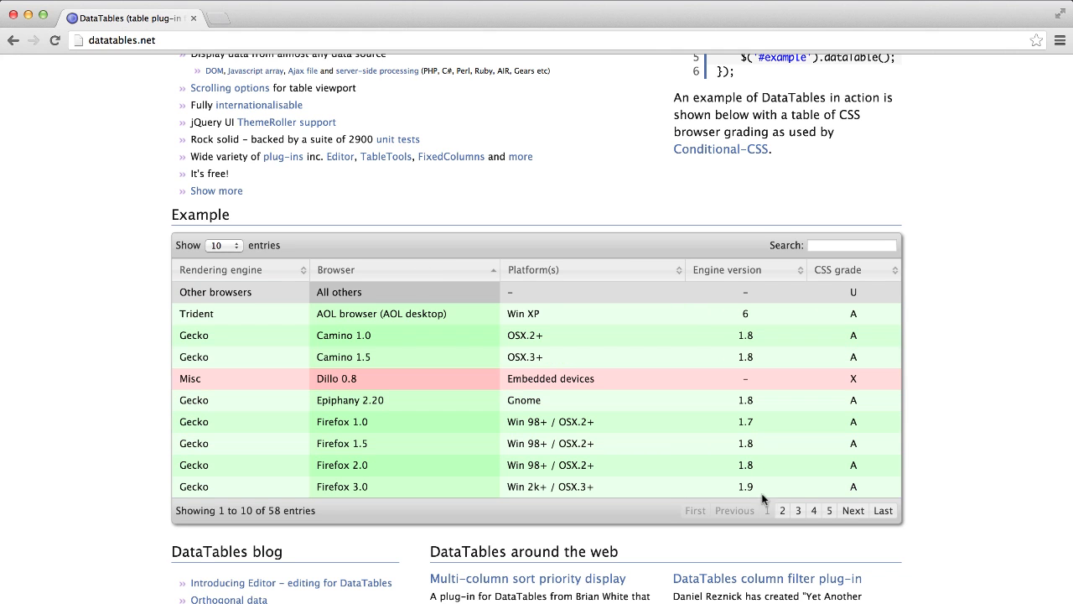
pyautogui.click(798, 510)
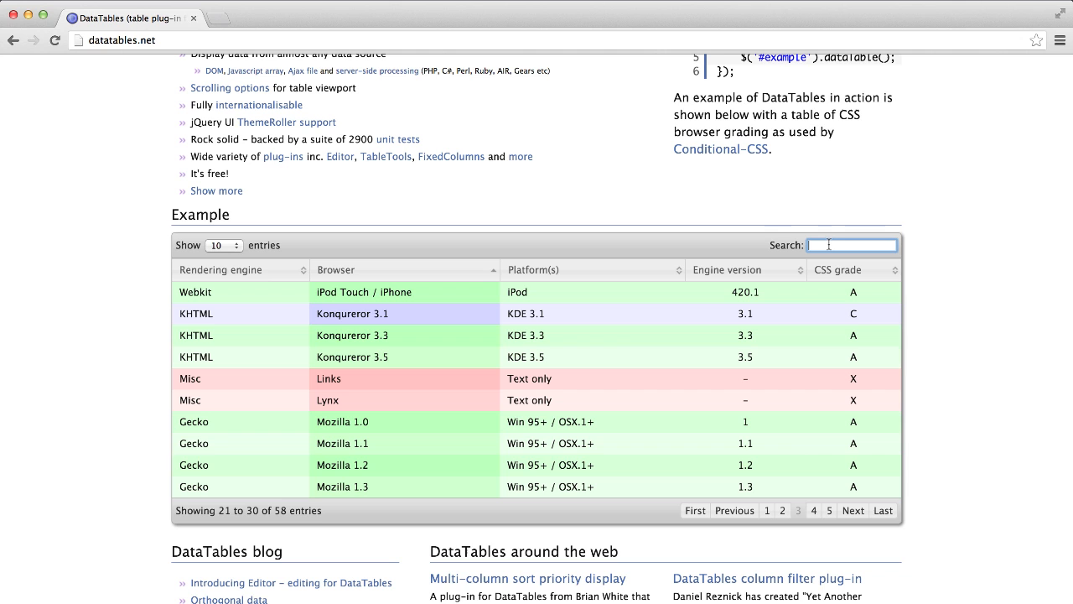
pyautogui.write('ipho')
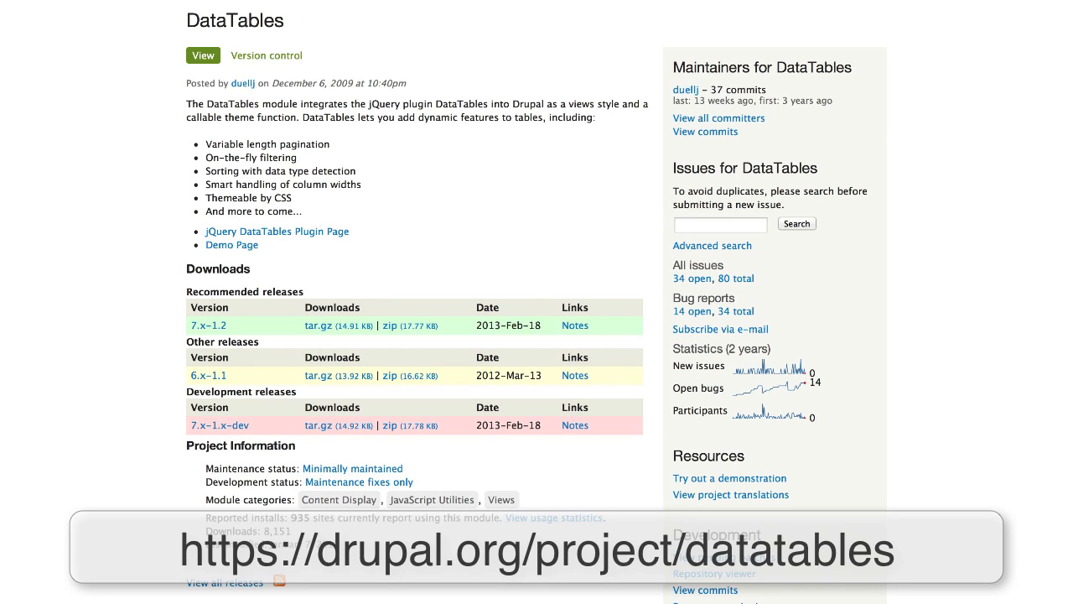
# Step: Go from the drupal.org DataTables module page to the datatables.net Download page
pyautogui.click(501, 500)
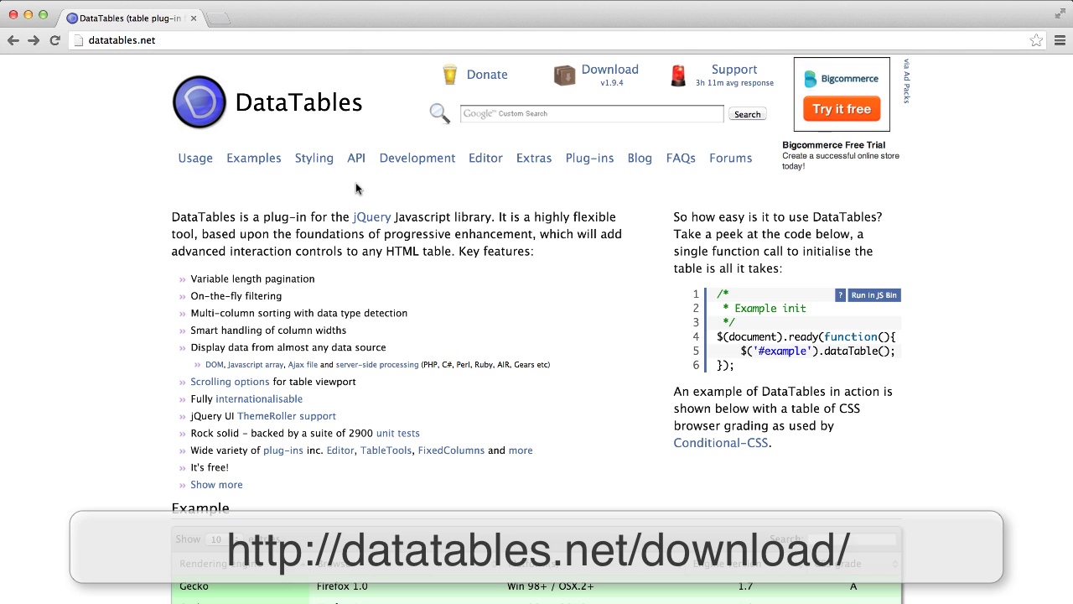
pyautogui.click(610, 69)
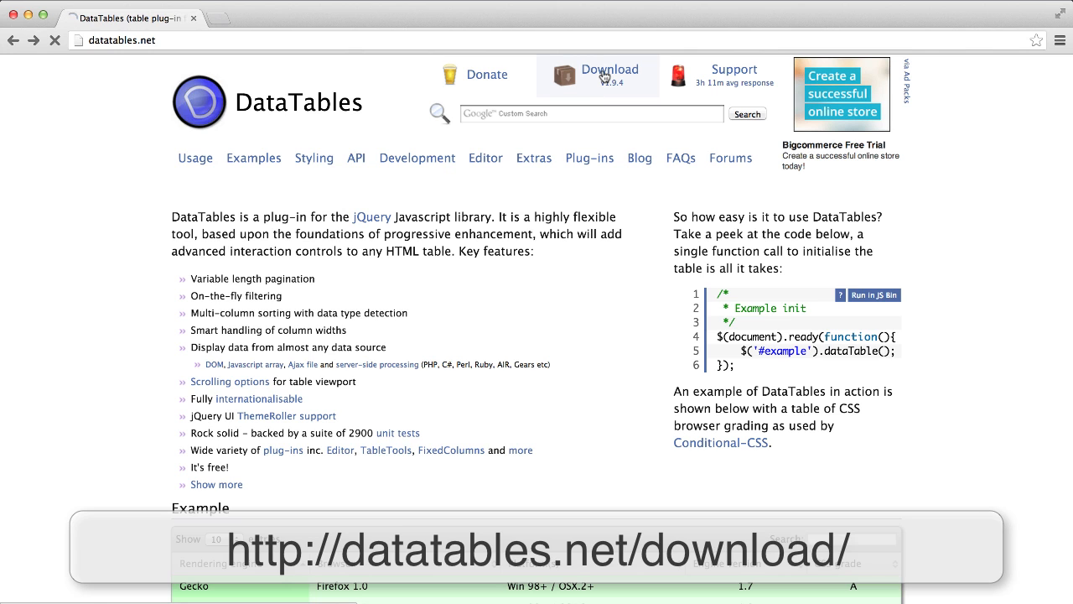
pyautogui.click(610, 71)
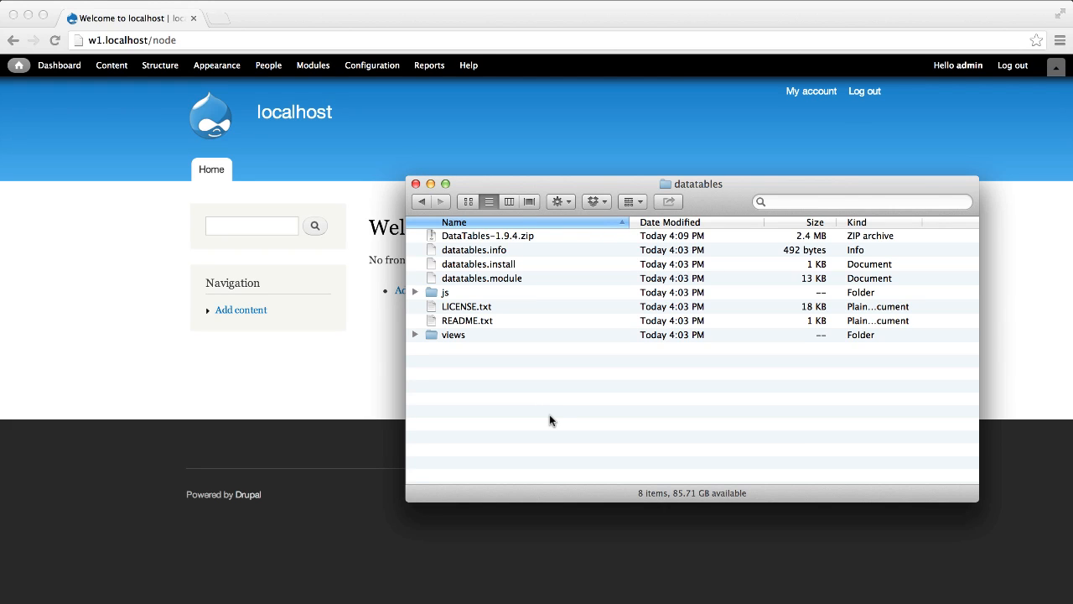
pyautogui.moveTo(520, 277)
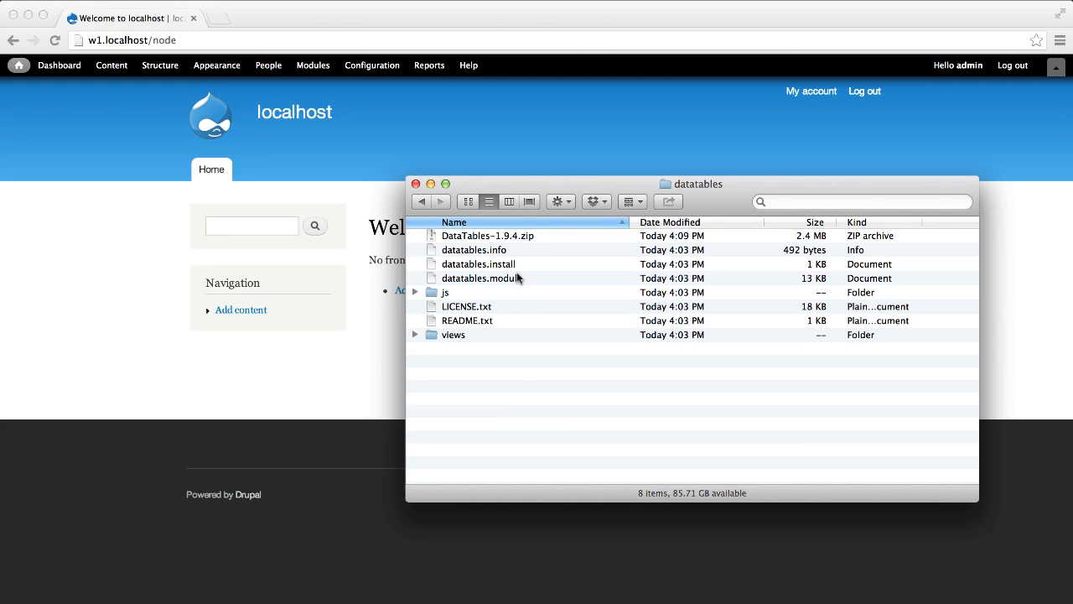
# Step: Unpack the DataTables-1.9.4.zip archive inside the datatables module folder
pyautogui.doubleClick(488, 235)
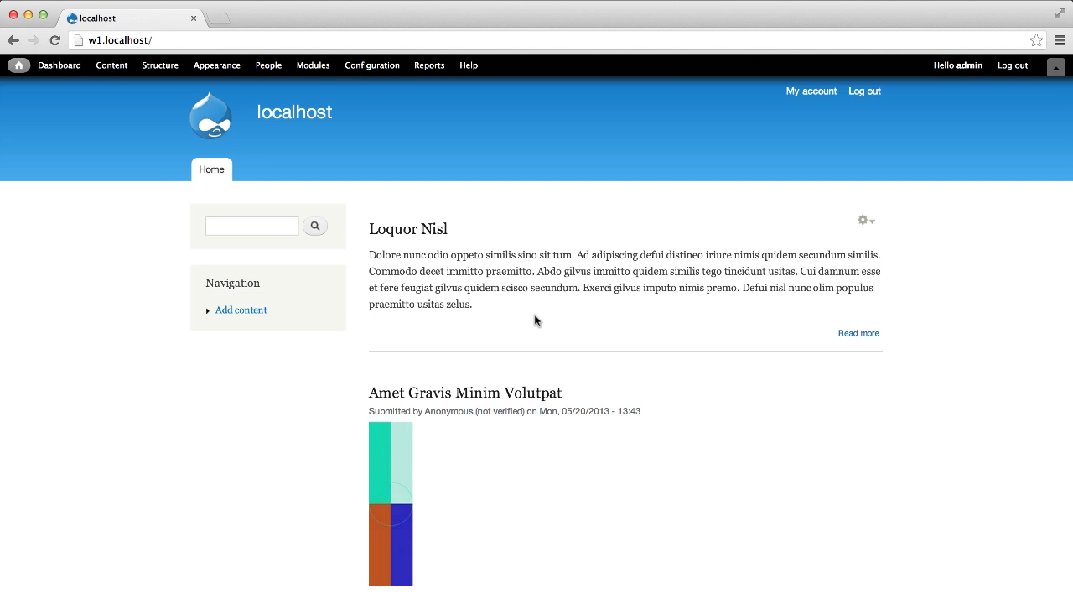
pyautogui.moveTo(367, 241)
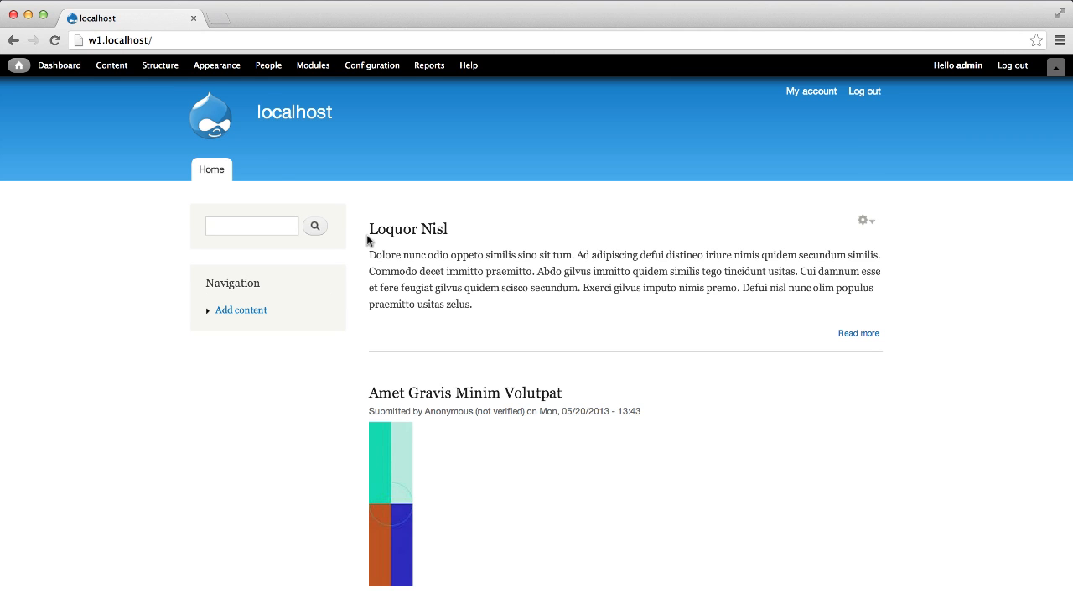
# Step: Reach the Views listing under Structure and start adding a new view
pyautogui.click(159, 66)
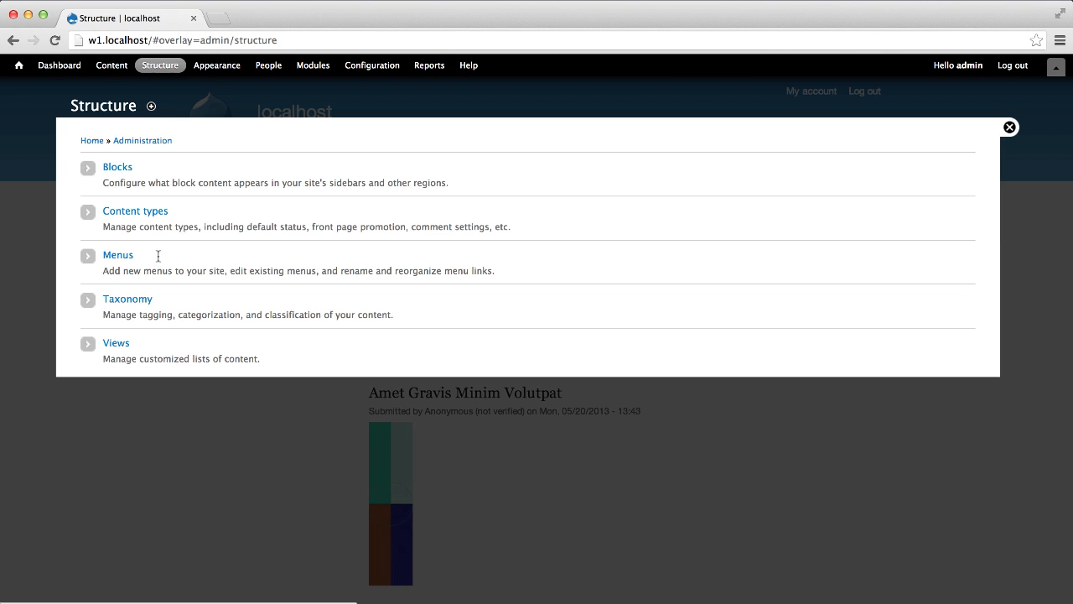
pyautogui.click(116, 342)
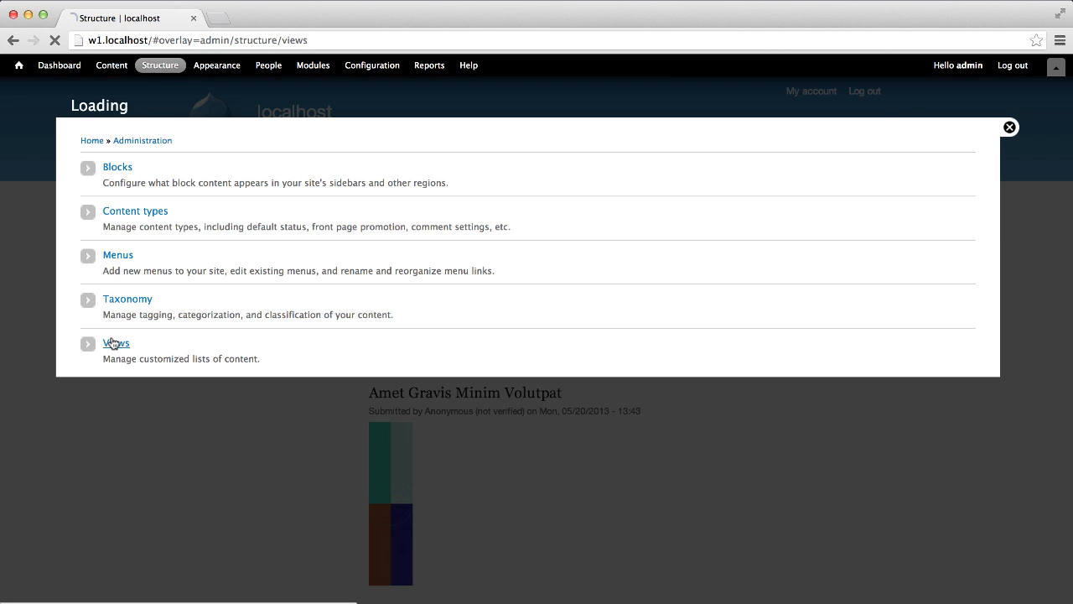
pyautogui.click(118, 342)
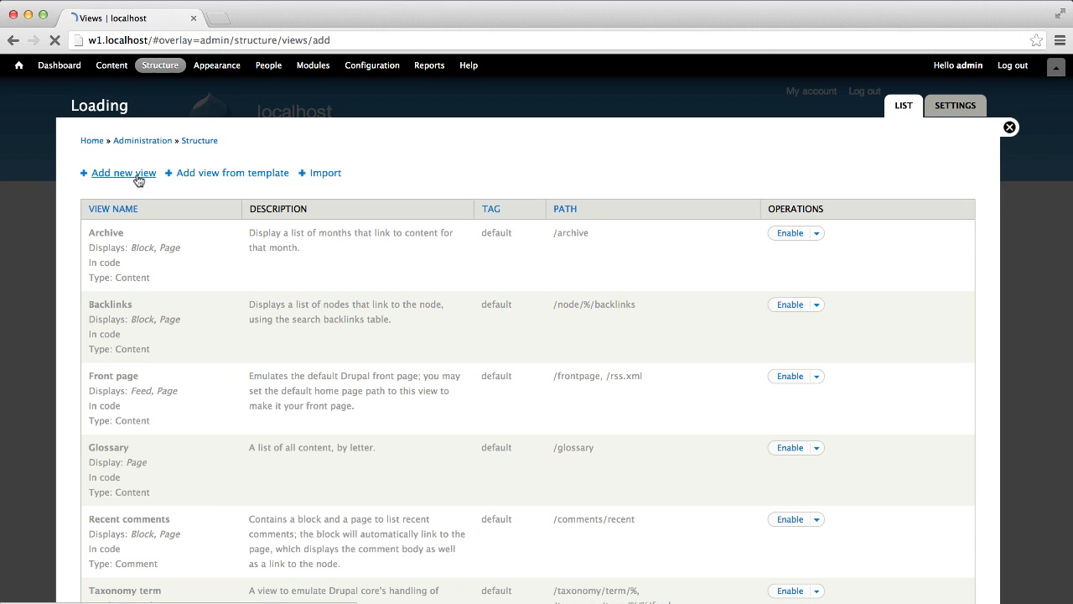
# Step: Name the view 'Datatables', choose the DataTables display format and continue to the editor
pyautogui.click(123, 173)
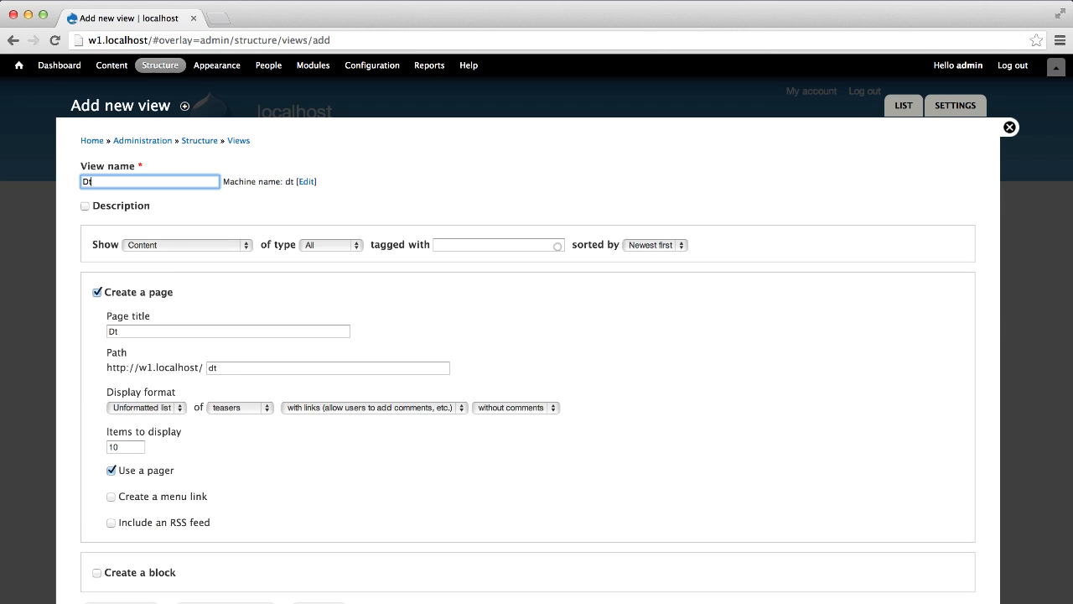
pyautogui.write('Datatables')
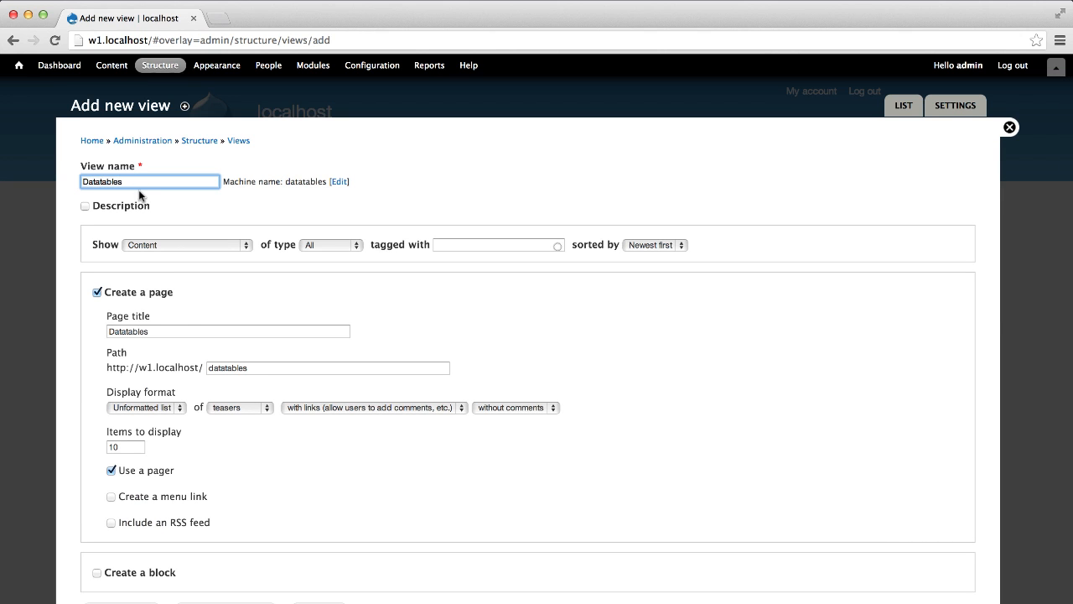
pyautogui.click(143, 408)
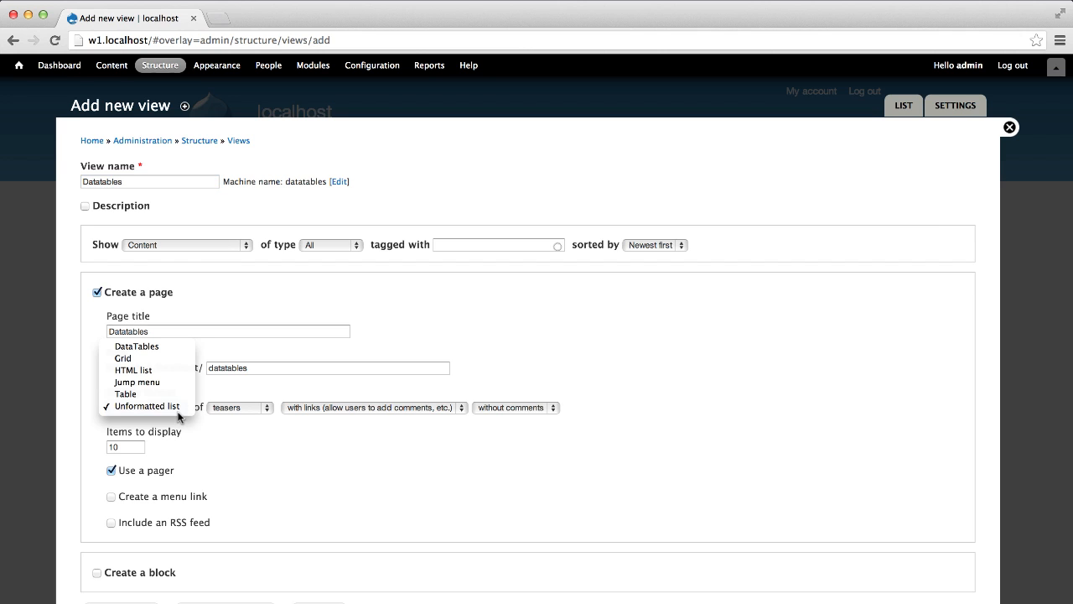
pyautogui.moveTo(177, 348)
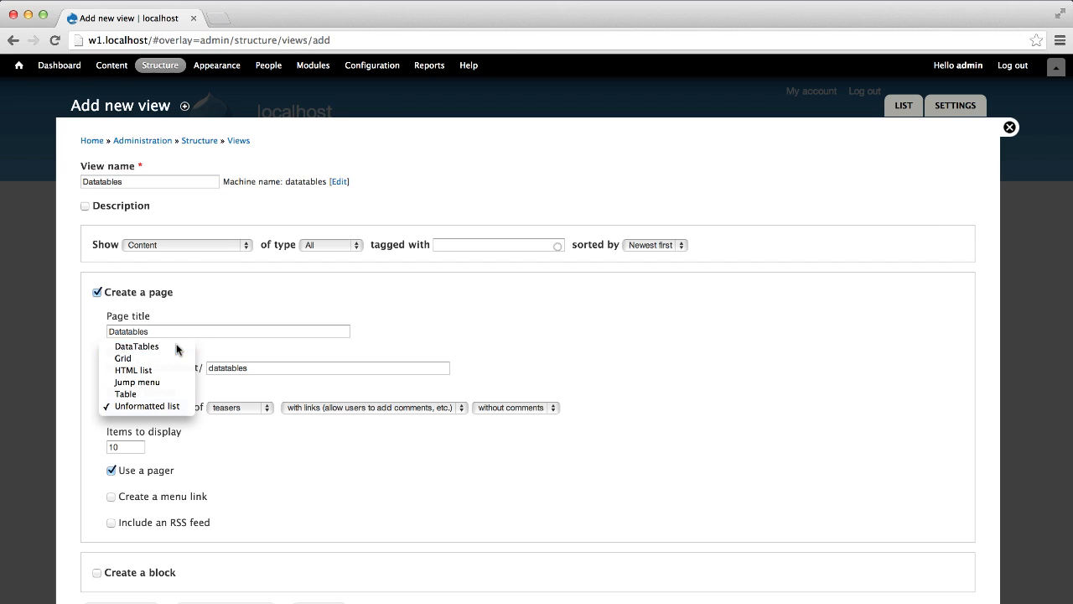
pyautogui.click(136, 345)
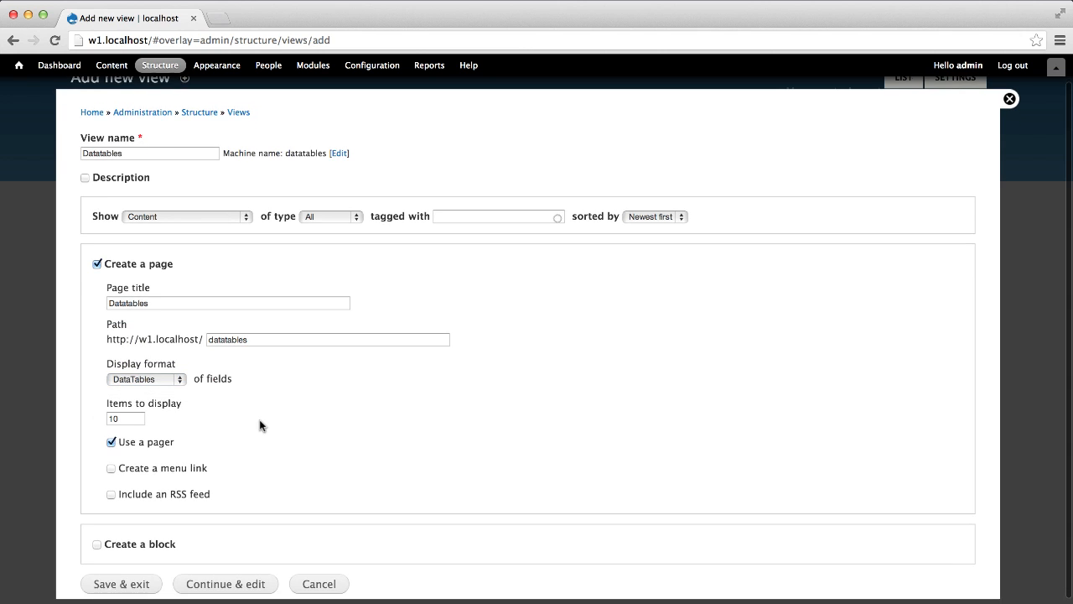
pyautogui.click(224, 584)
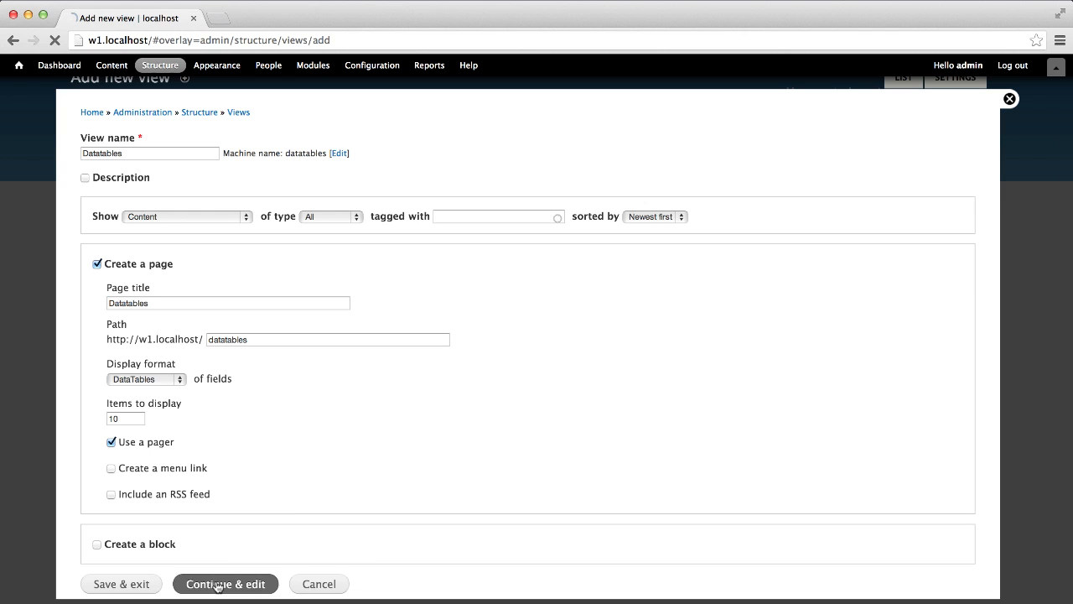
pyautogui.click(225, 584)
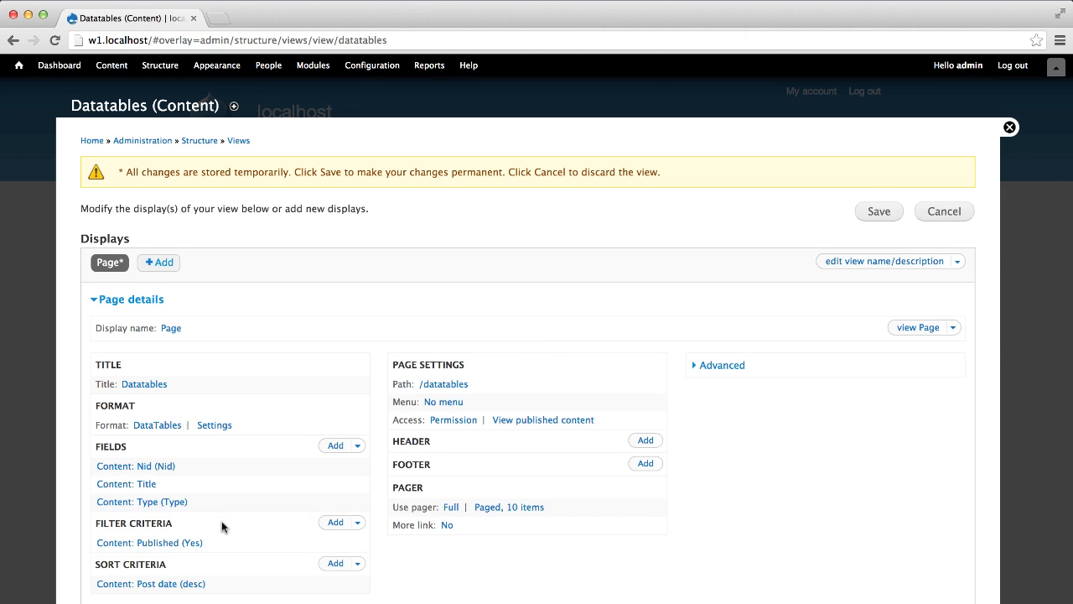
# Step: Bring up the pager settings dialog from the page display's 'Full' pager link
pyautogui.scroll(-3)
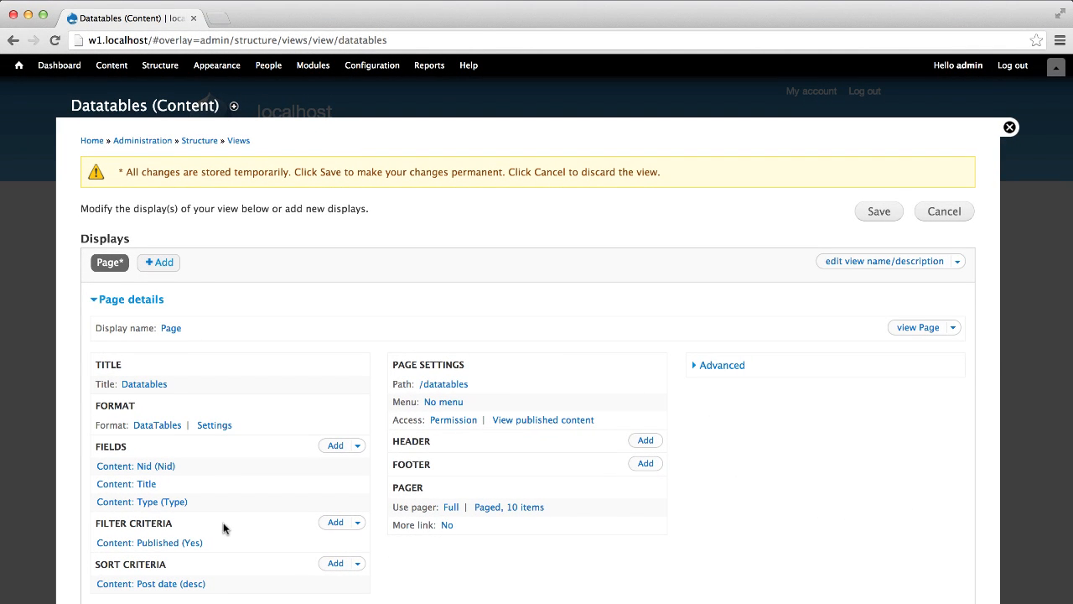
pyautogui.click(451, 506)
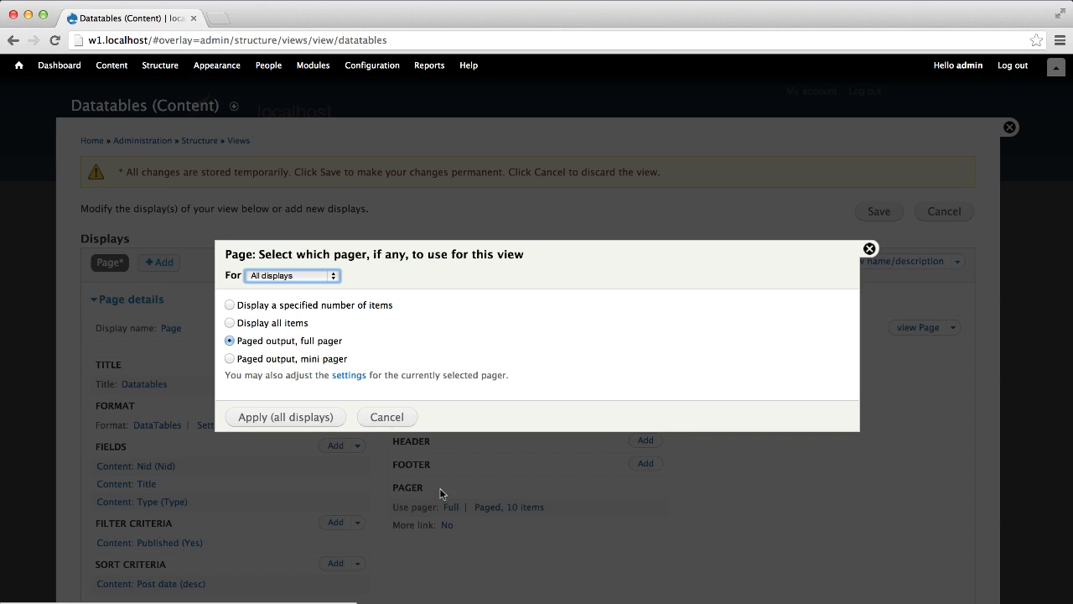
# Step: Switch the page display to 'Display all items' with offset 0, applied to all displays
pyautogui.click(228, 322)
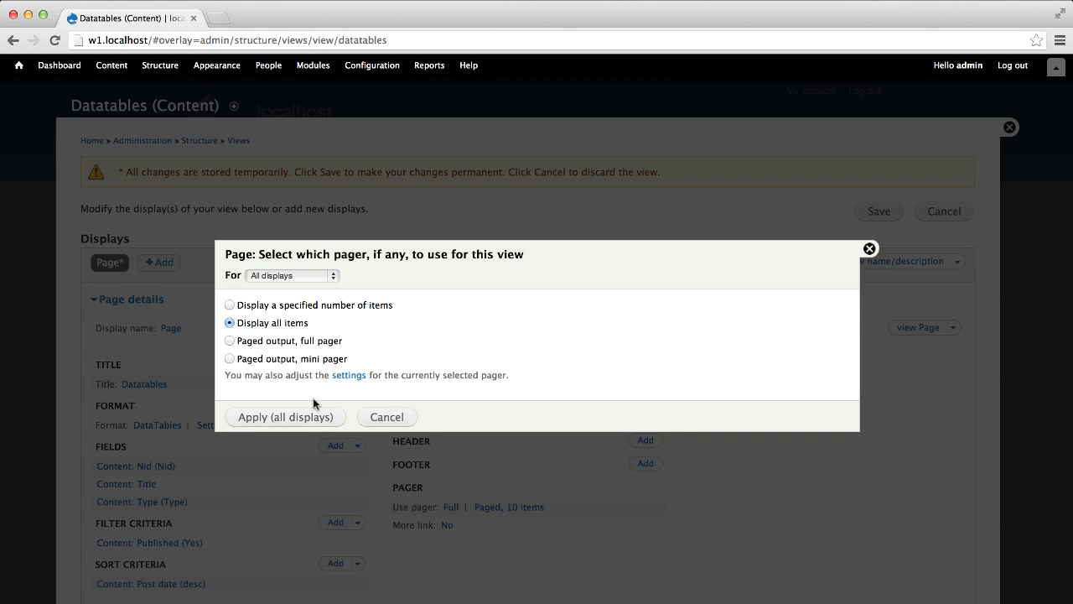
pyautogui.click(285, 415)
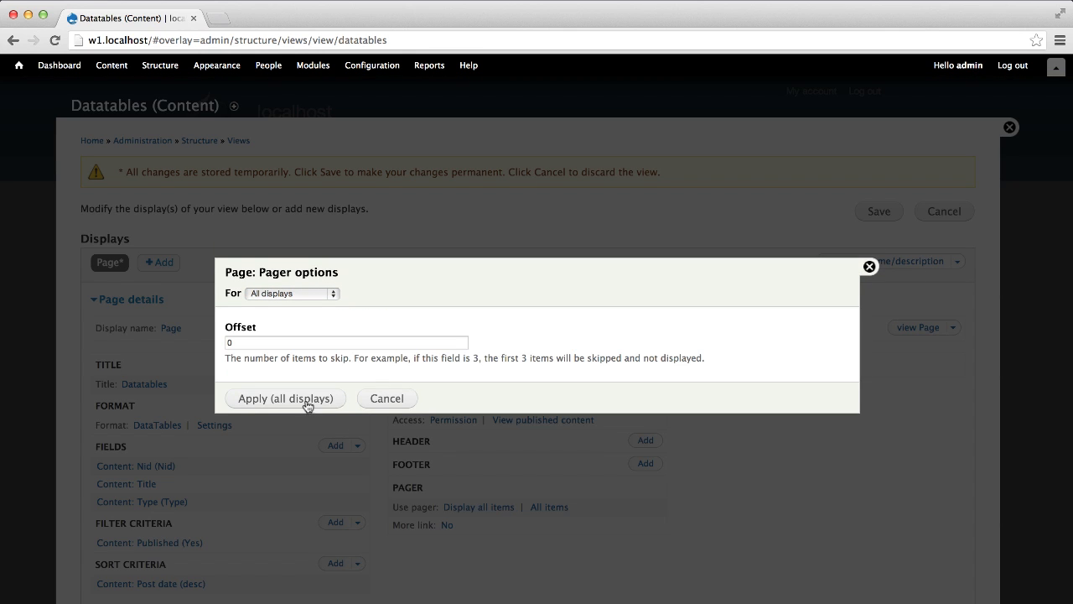
pyautogui.click(285, 397)
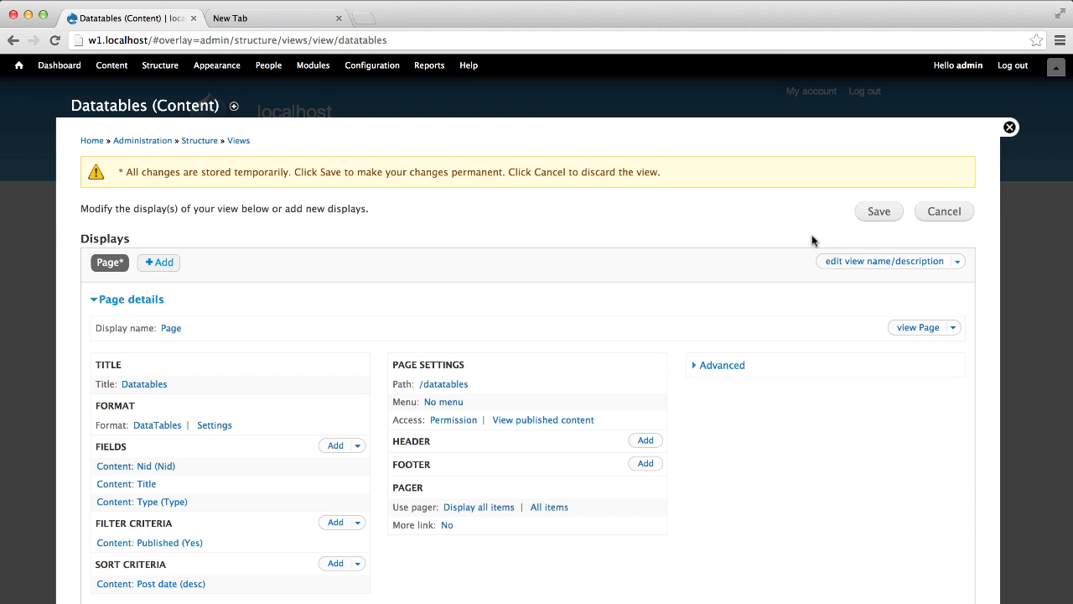
# Step: Save the view and load localhost/datatables to see the searchable 50-entry table
pyautogui.click(879, 211)
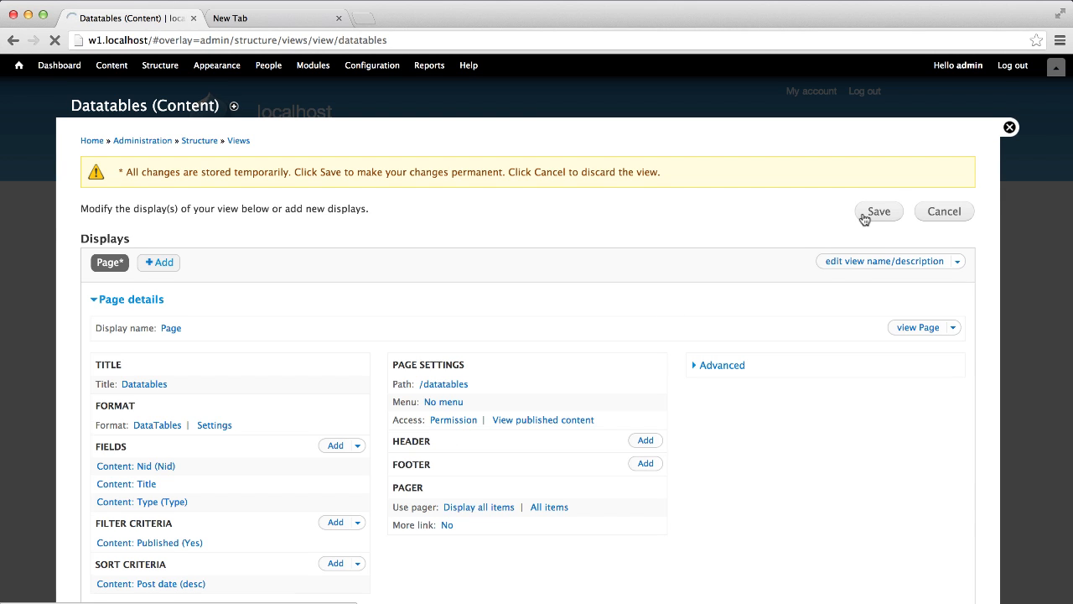
pyautogui.click(878, 212)
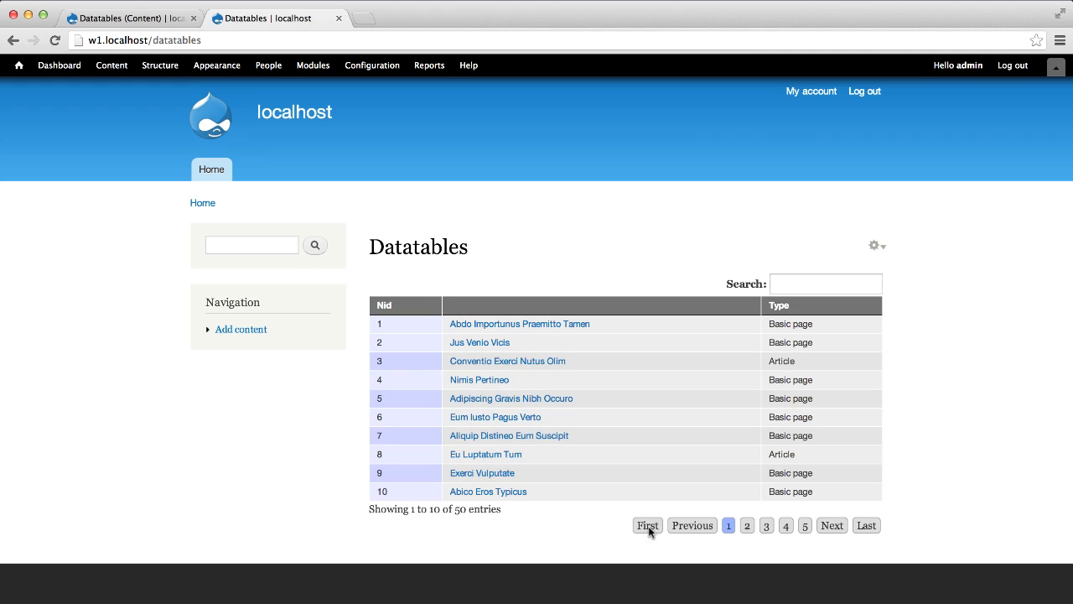
pyautogui.write('page')
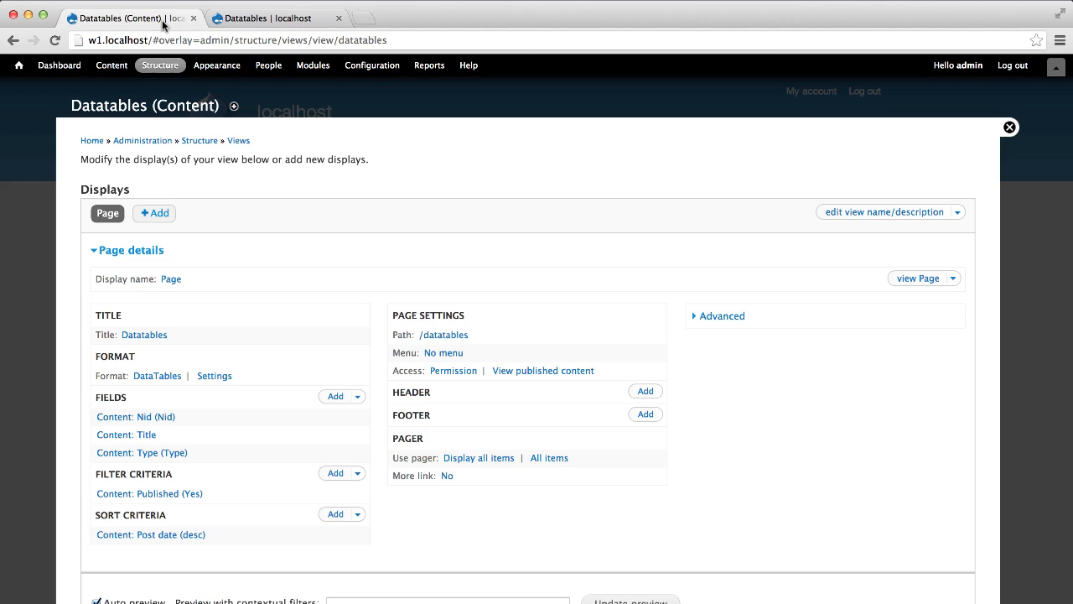
pyautogui.moveTo(372, 318)
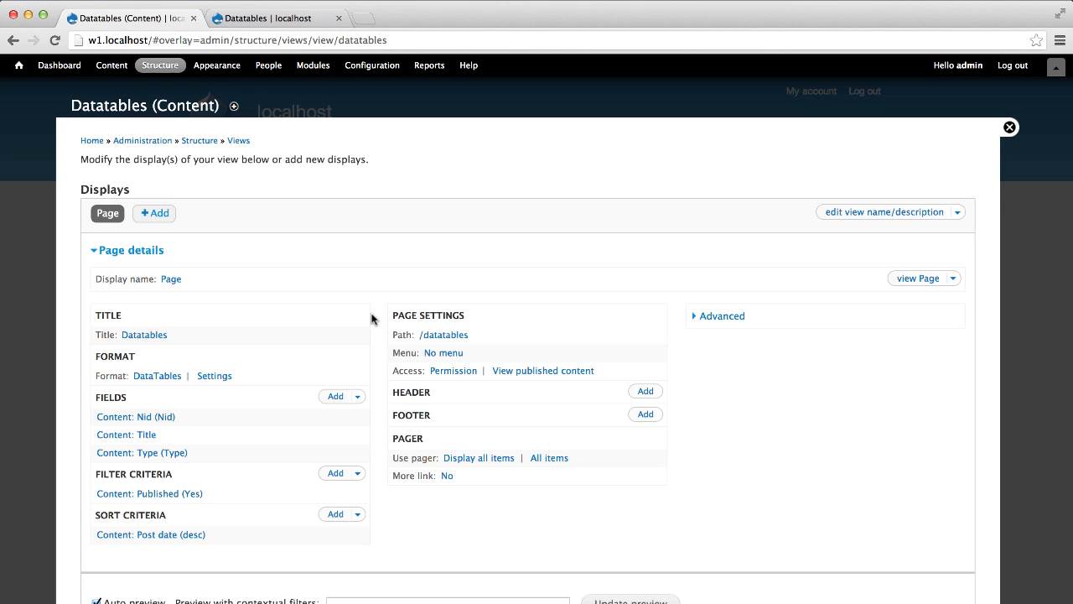
pyautogui.moveTo(356, 315)
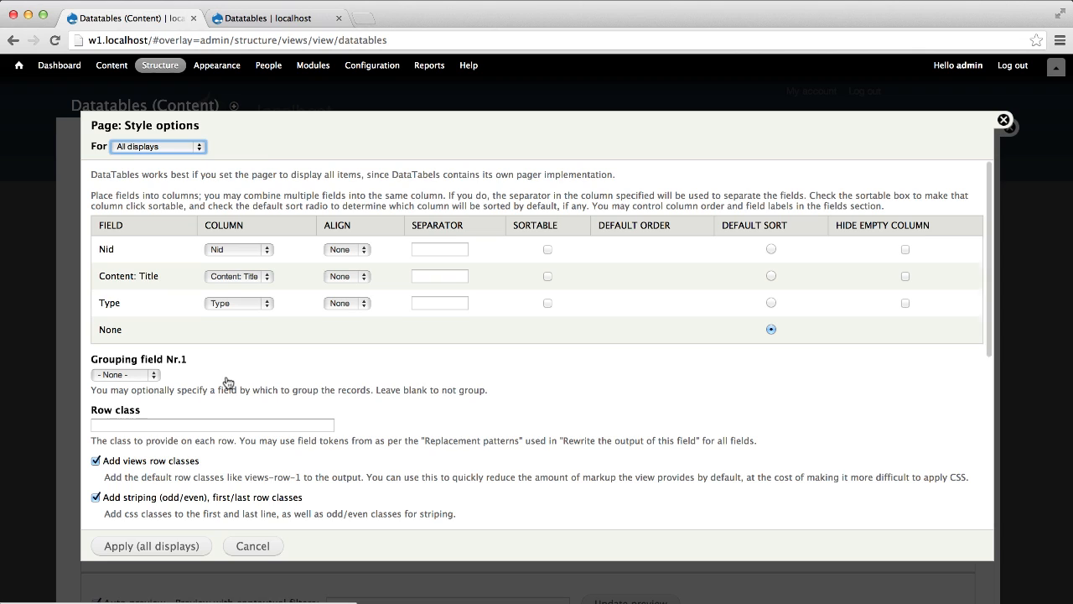
# Step: Tick Sortable for Nid, Title and Type, then expand the Pagination and Page Length options
pyautogui.click(546, 302)
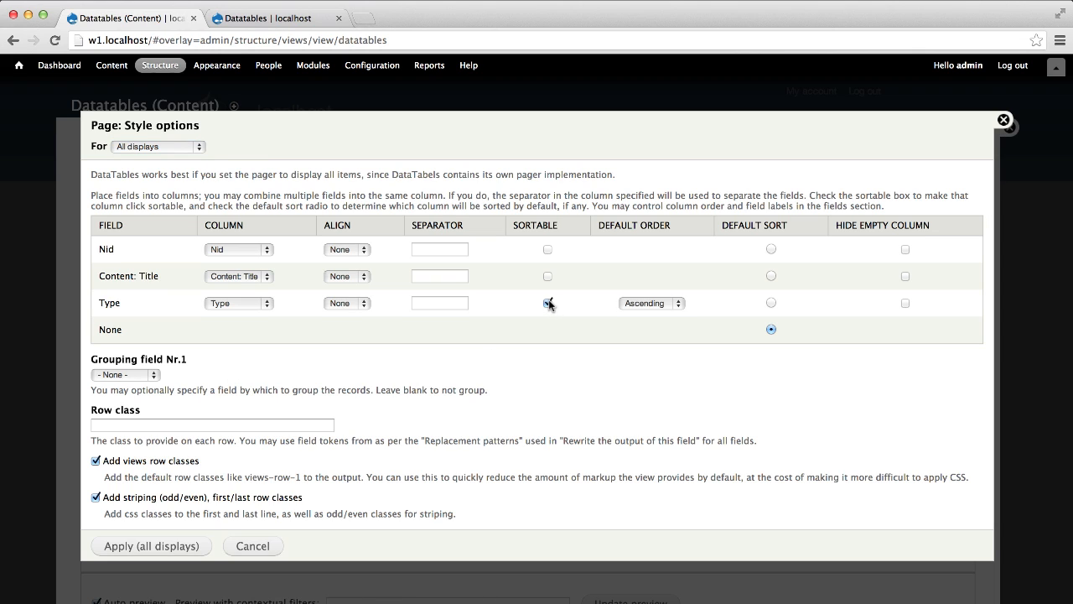
pyautogui.click(547, 302)
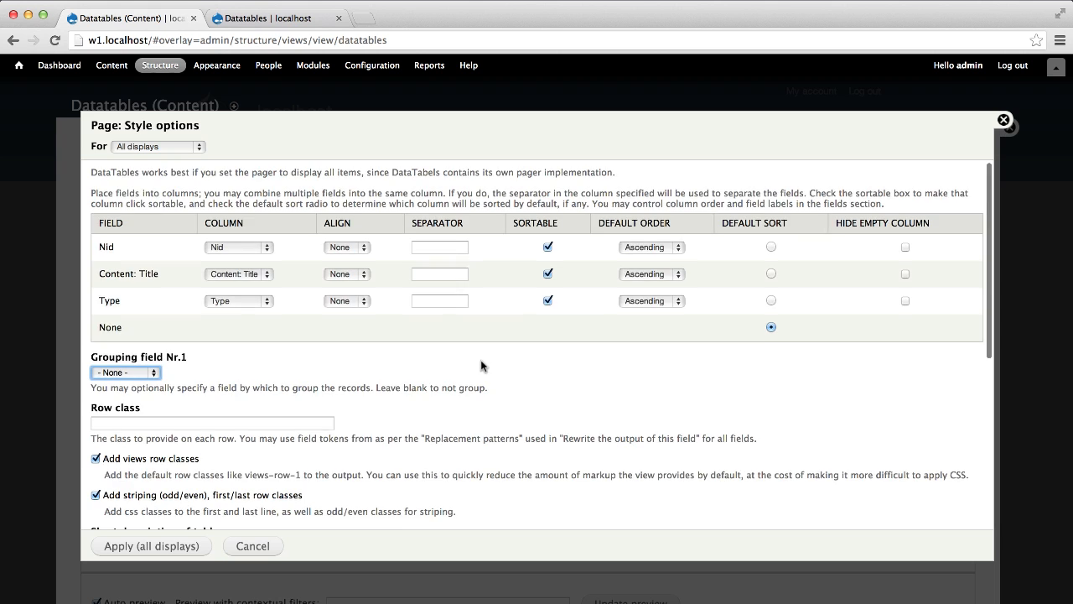
pyautogui.scroll(-3)
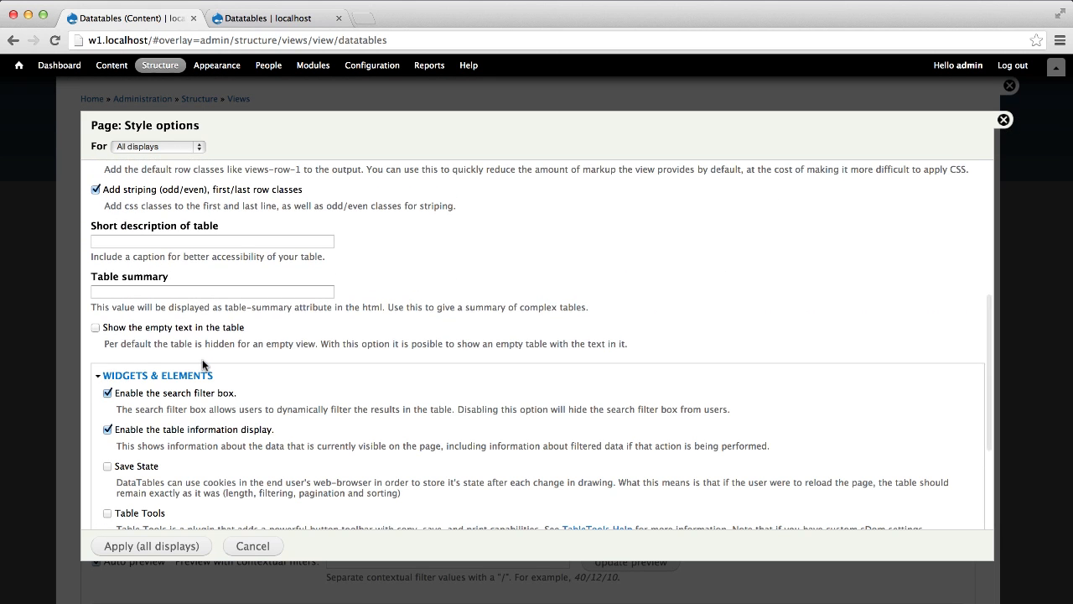
pyautogui.scroll(-3)
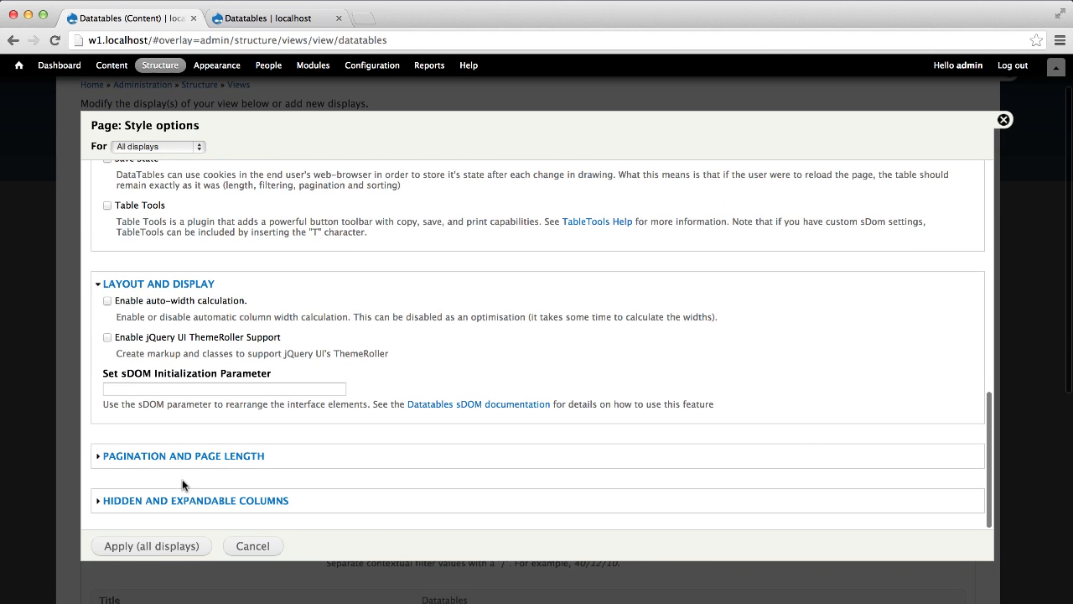
pyautogui.click(183, 456)
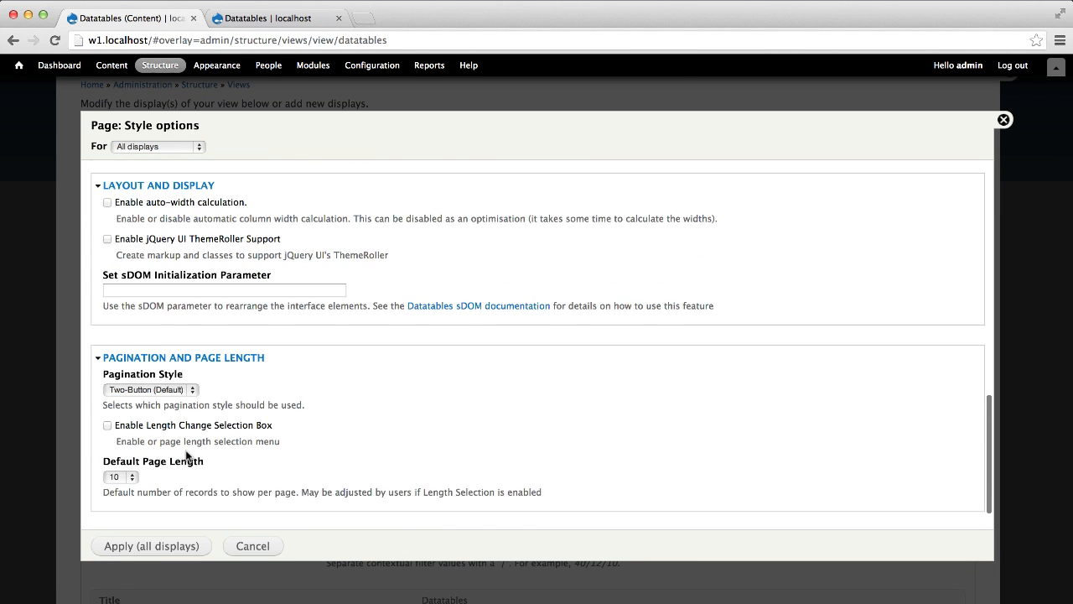
pyautogui.scroll(-3)
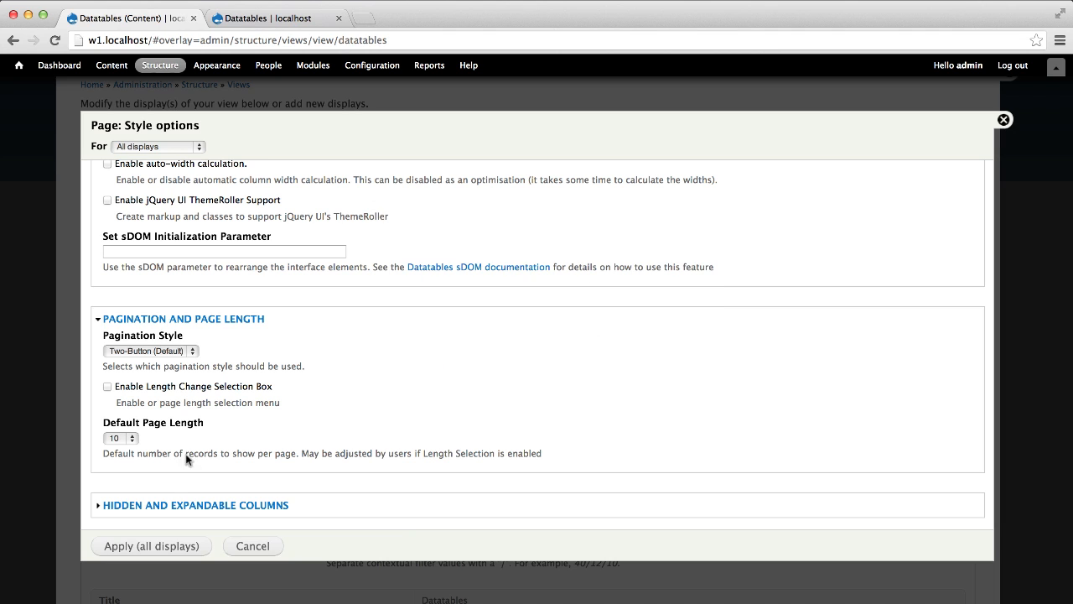
# Step: Apply the style options to all displays and save the Datatables view
pyautogui.click(150, 546)
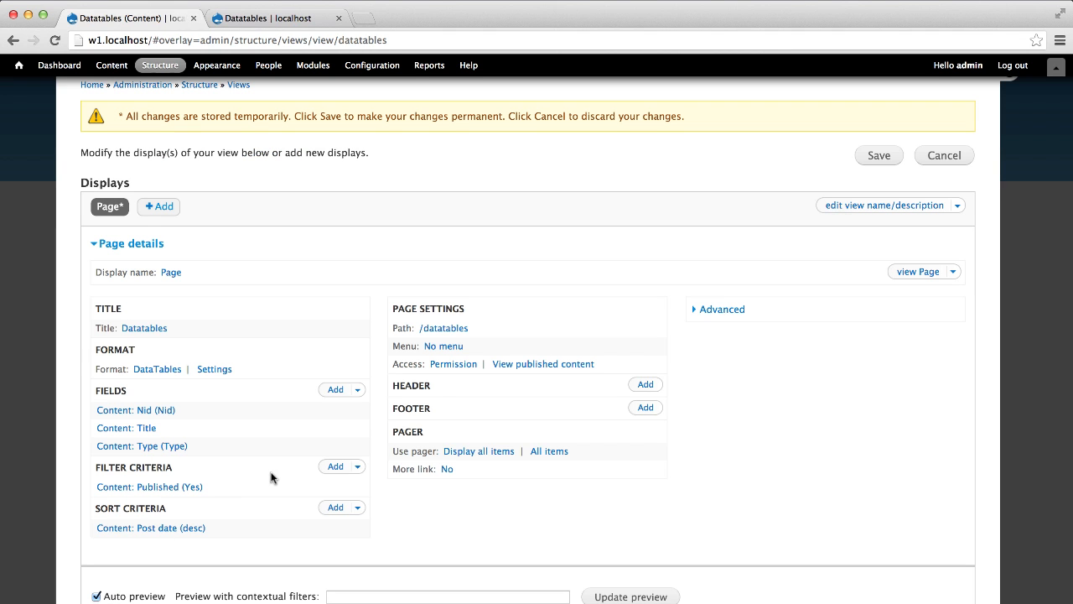
pyautogui.click(878, 154)
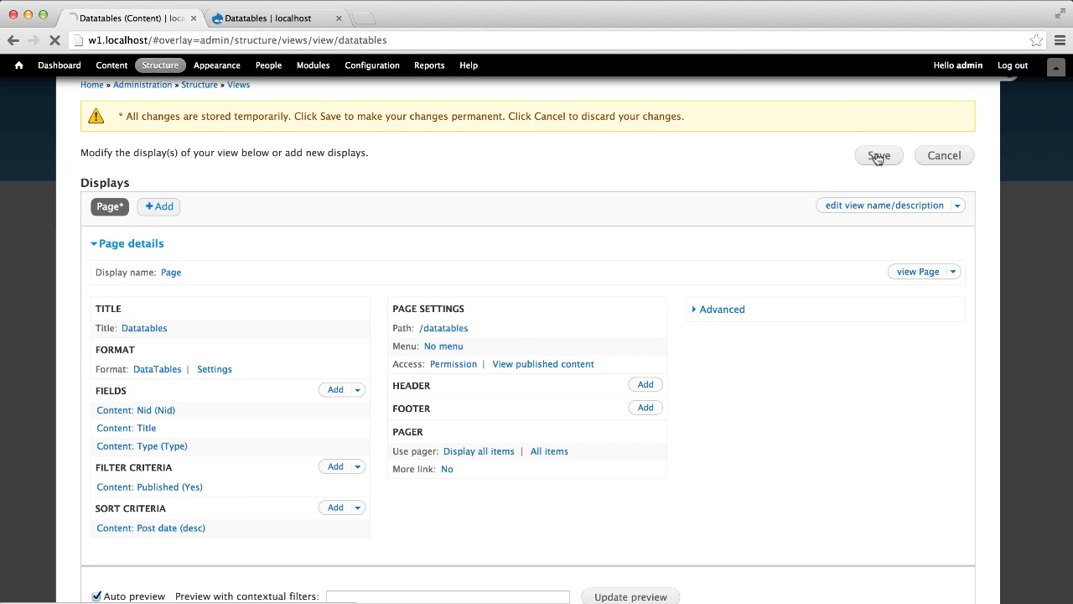
pyautogui.click(878, 155)
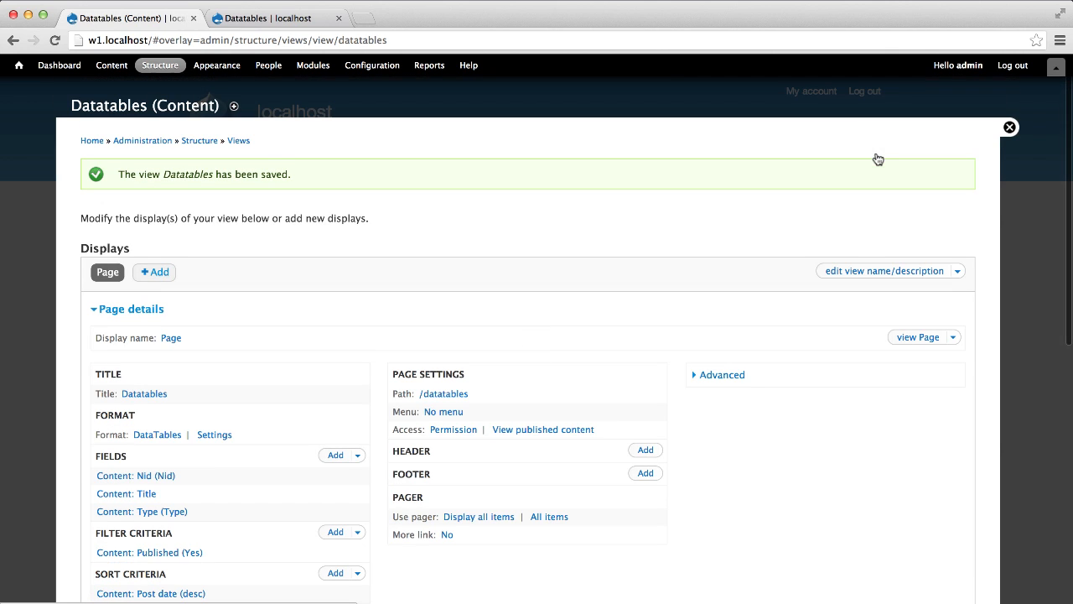
pyautogui.moveTo(722, 225)
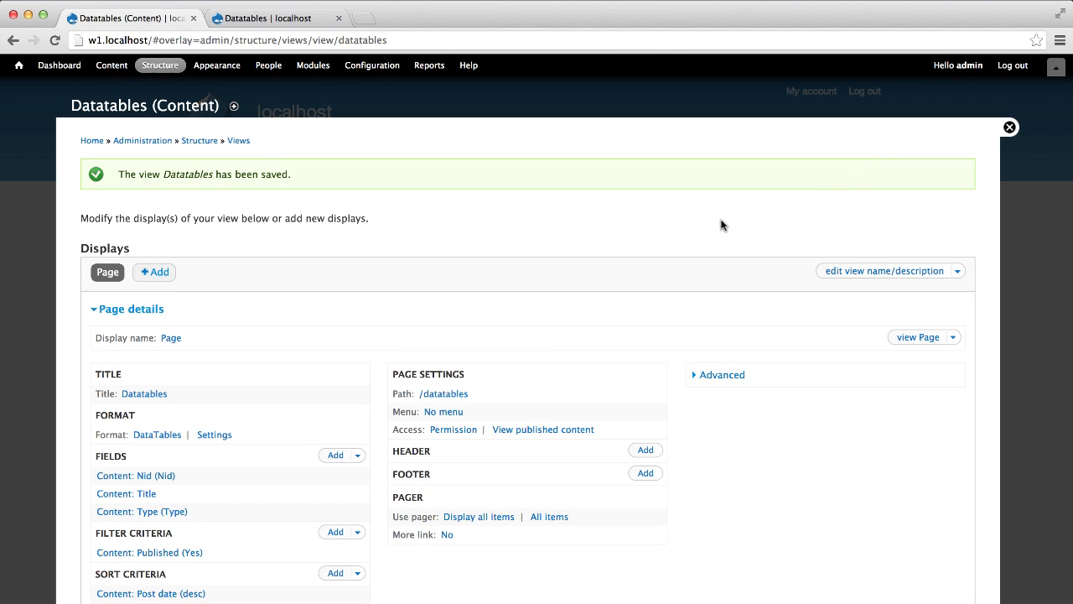